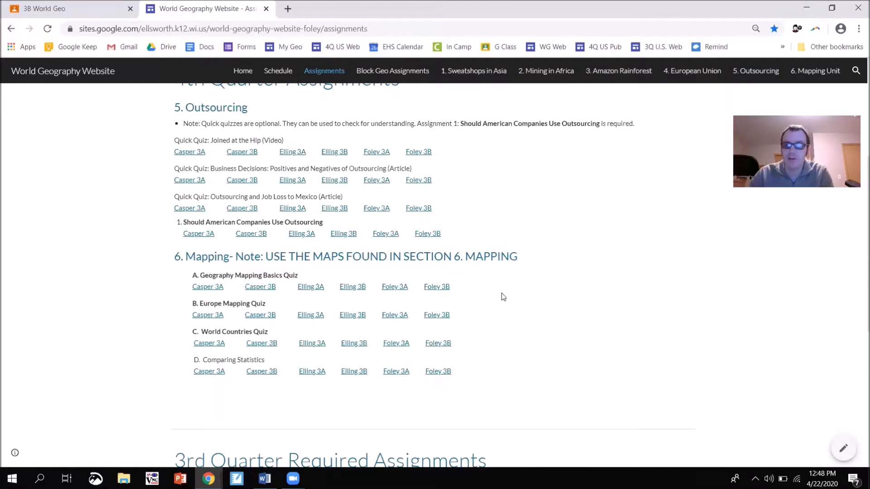
Scroll past the 4th quarter section to the 3rd Quarter Required Assignments quiz links
{"action": "scroll", "scroll_direction": "down", "scroll_amount": 3}
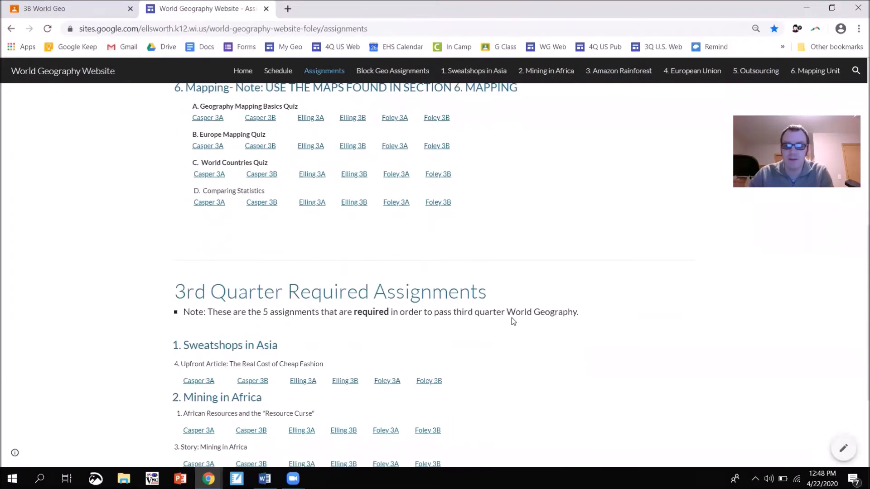
{"action": "scroll", "scroll_direction": "down", "scroll_amount": 3}
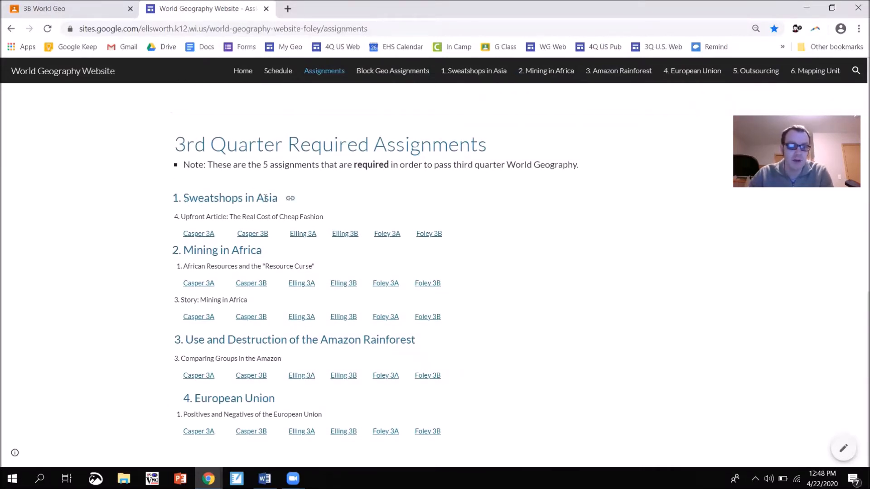
{"action": "mouse_move", "coordinate": [474, 71]}
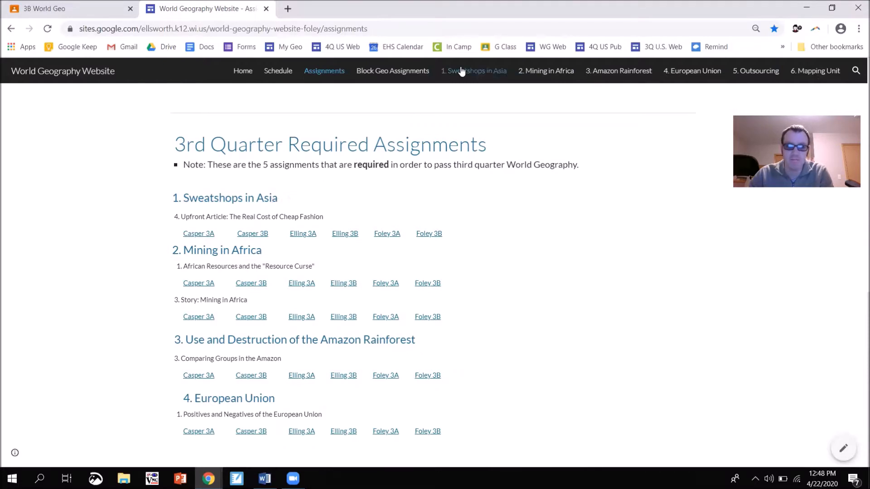
{"action": "mouse_move", "coordinate": [474, 71]}
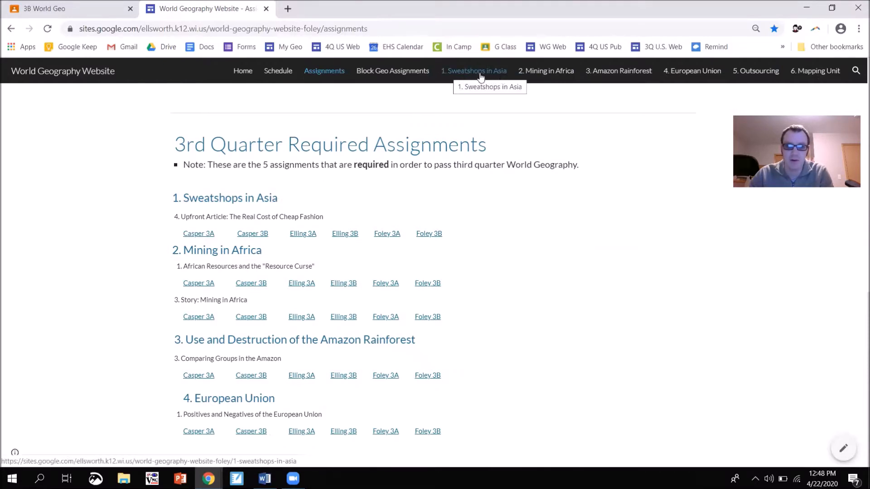
{"action": "mouse_move", "coordinate": [285, 224]}
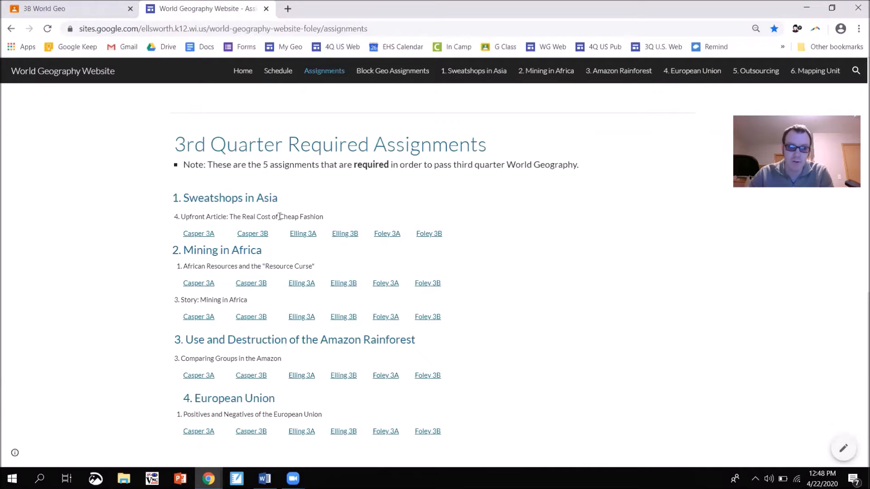
{"action": "mouse_move", "coordinate": [325, 220]}
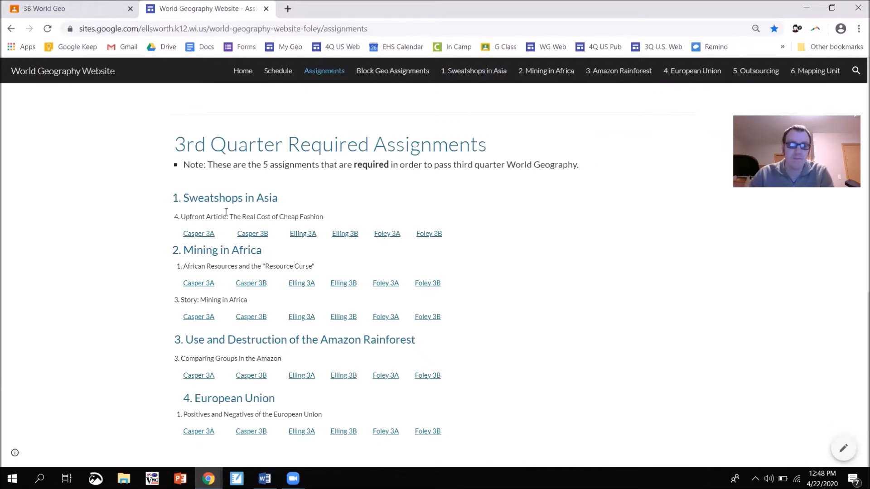
{"action": "mouse_move", "coordinate": [307, 203]}
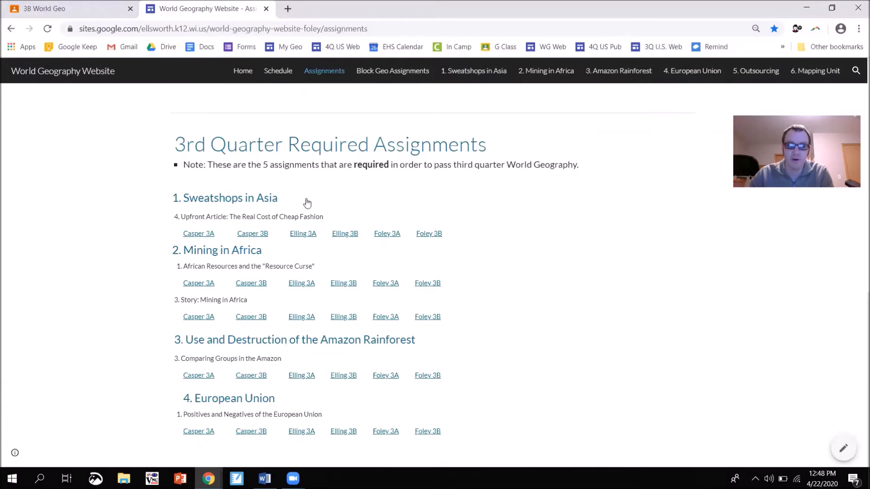
{"action": "mouse_move", "coordinate": [433, 241]}
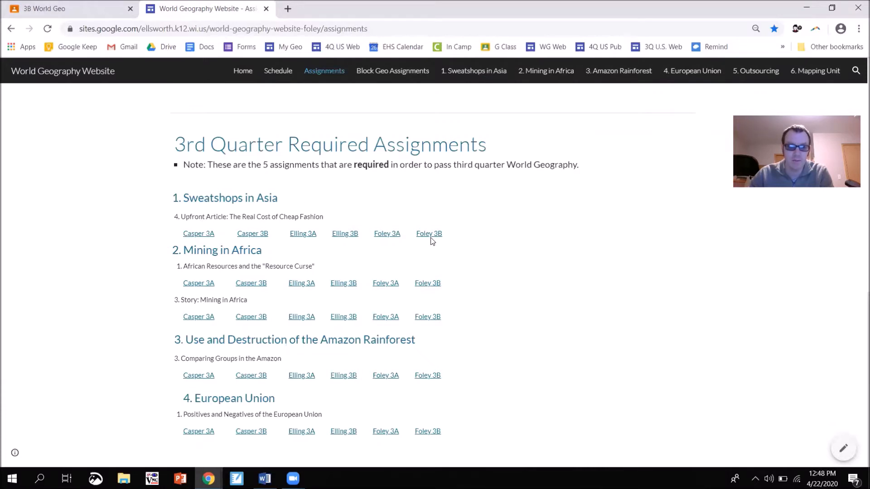
Review the Real Cost of Cheap Fashion quiz questions, then return to the World Geography Website
{"action": "left_click", "coordinate": [429, 233]}
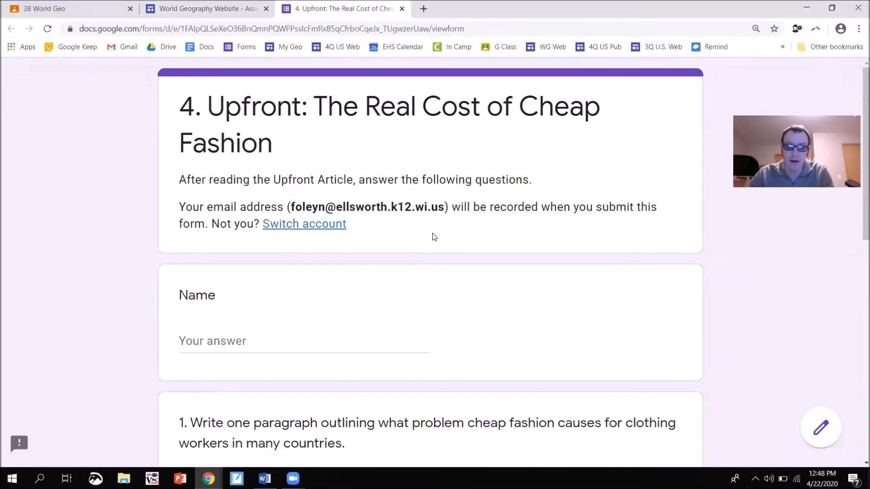
{"action": "scroll", "scroll_direction": "down", "scroll_amount": 3}
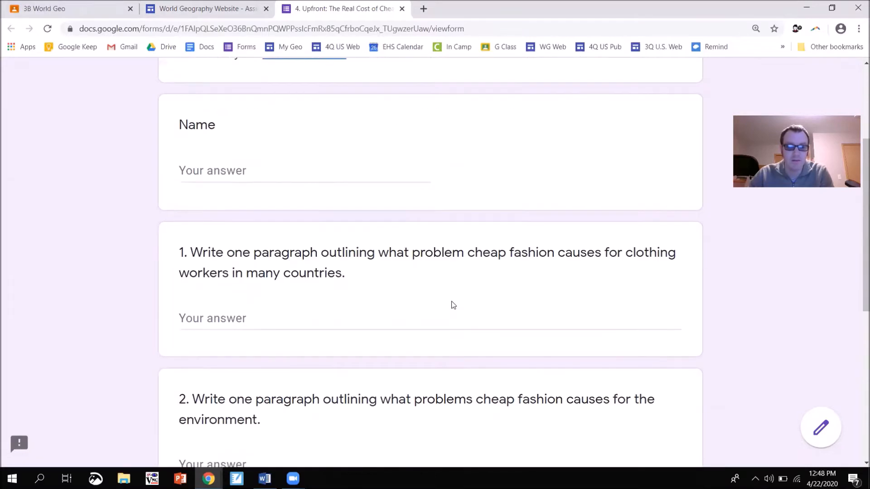
{"action": "scroll", "scroll_direction": "down", "scroll_amount": 3}
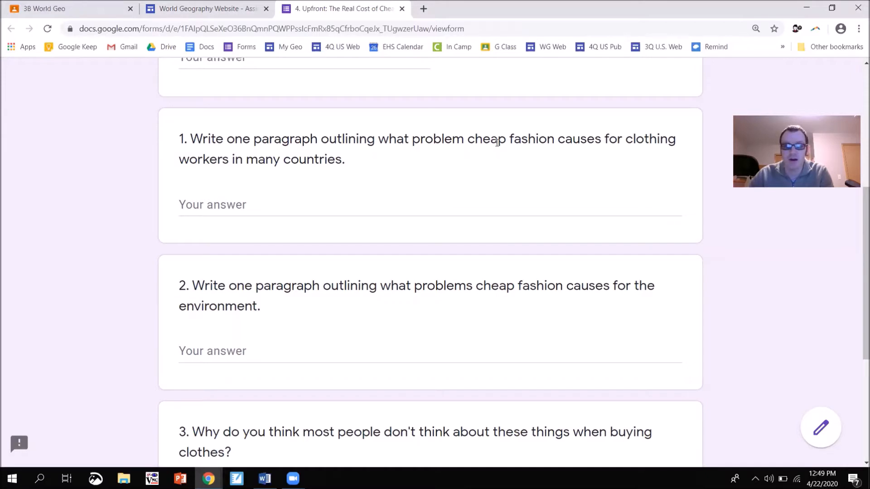
{"action": "mouse_move", "coordinate": [496, 168]}
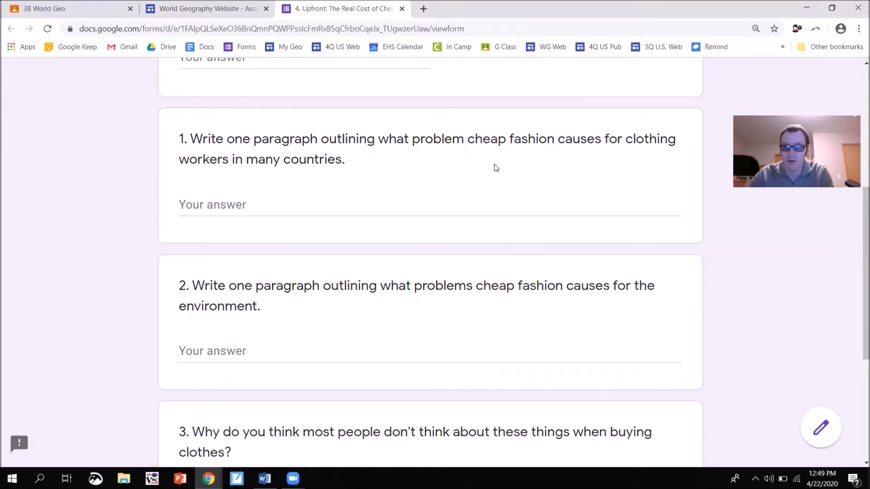
{"action": "left_click", "coordinate": [205, 8]}
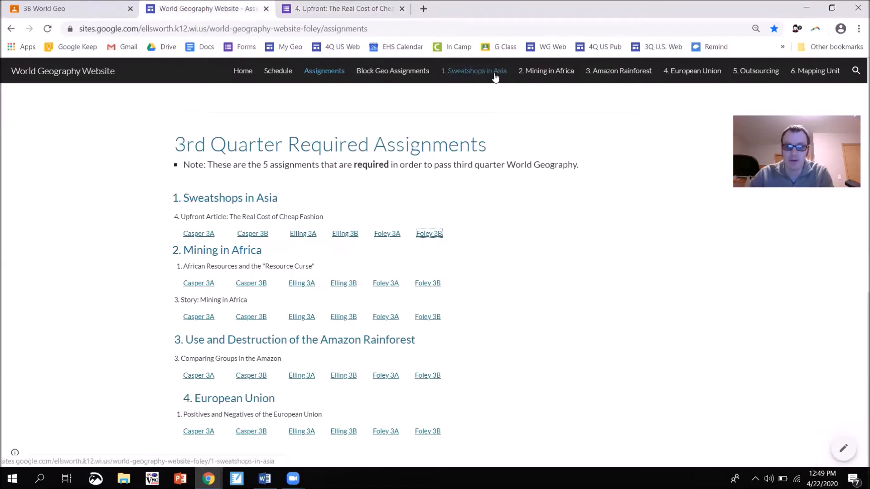
Browse the 1. Sweatshops in Asia page and open the Upfront cheap fashion article PDF
{"action": "left_click", "coordinate": [429, 233]}
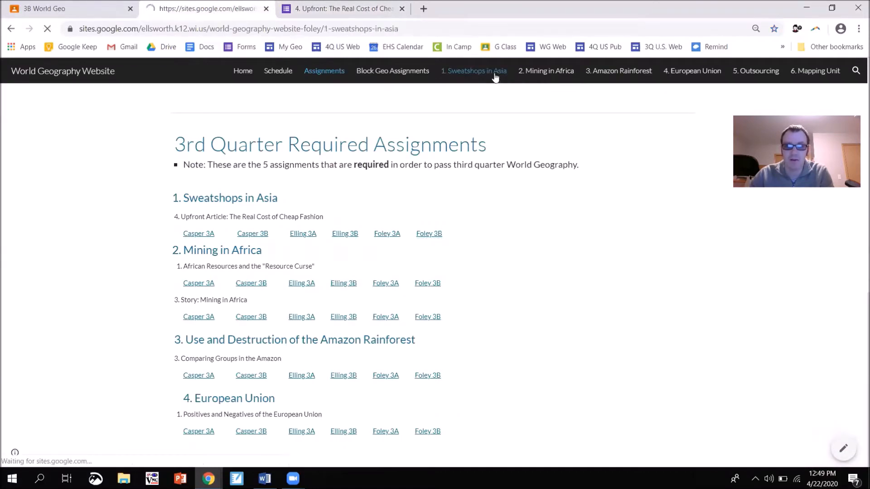
{"action": "left_click", "coordinate": [474, 70]}
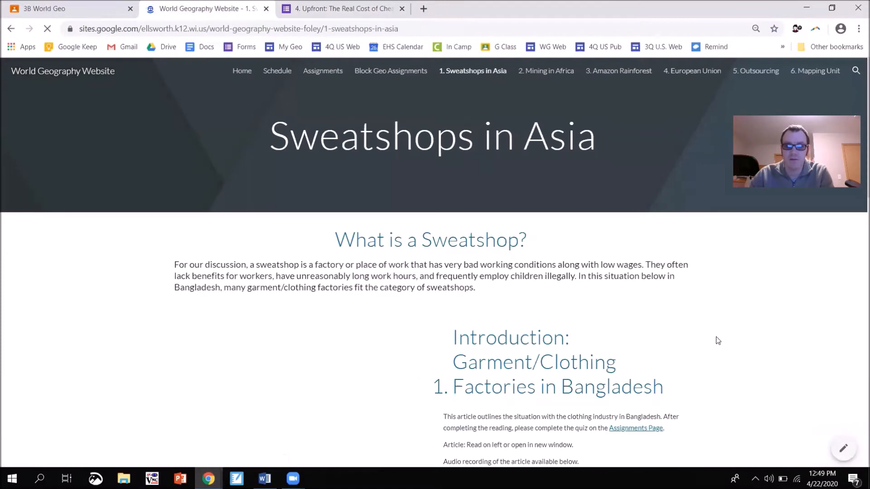
{"action": "scroll", "scroll_direction": "down", "scroll_amount": 3}
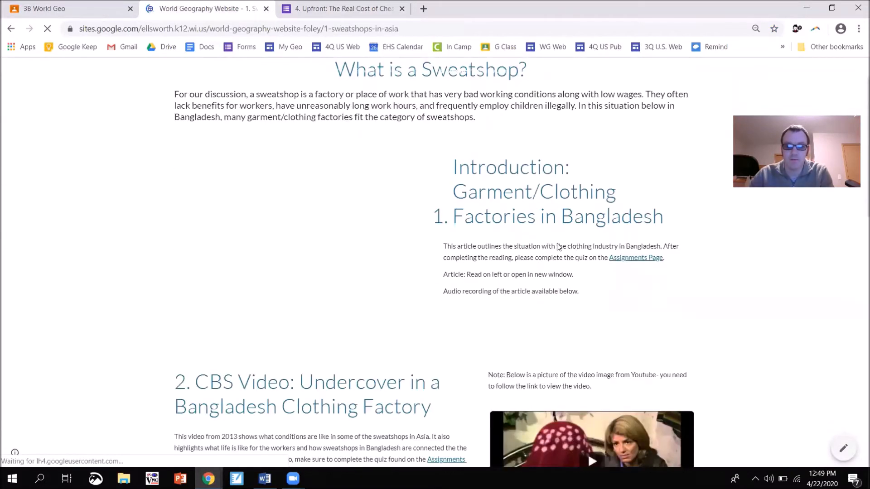
{"action": "scroll", "scroll_direction": "down", "scroll_amount": 3}
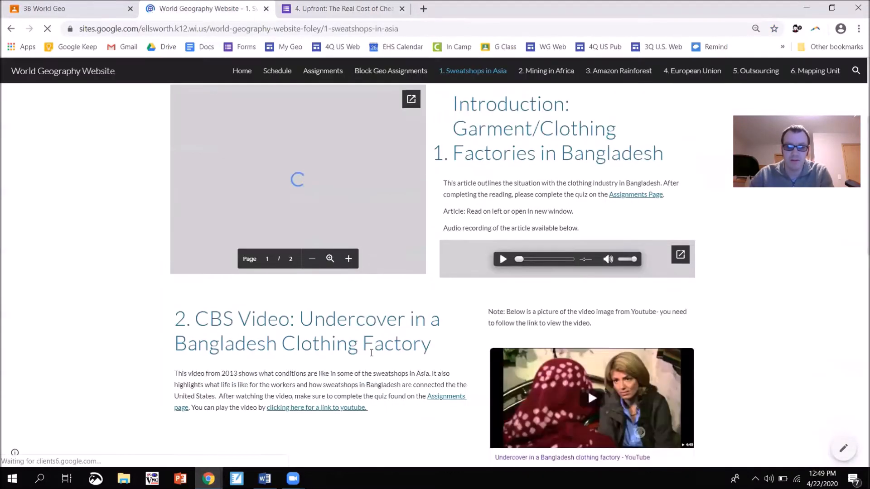
{"action": "scroll", "scroll_direction": "down", "scroll_amount": 3}
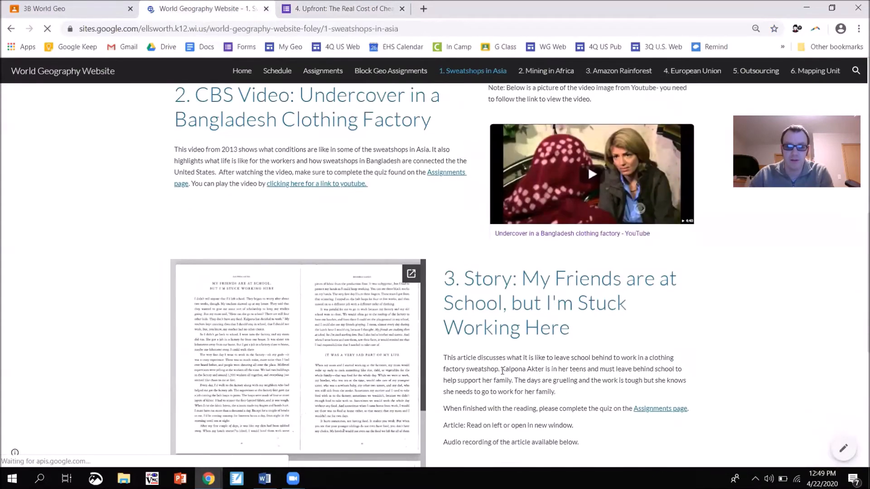
{"action": "scroll", "scroll_direction": "down", "scroll_amount": 3}
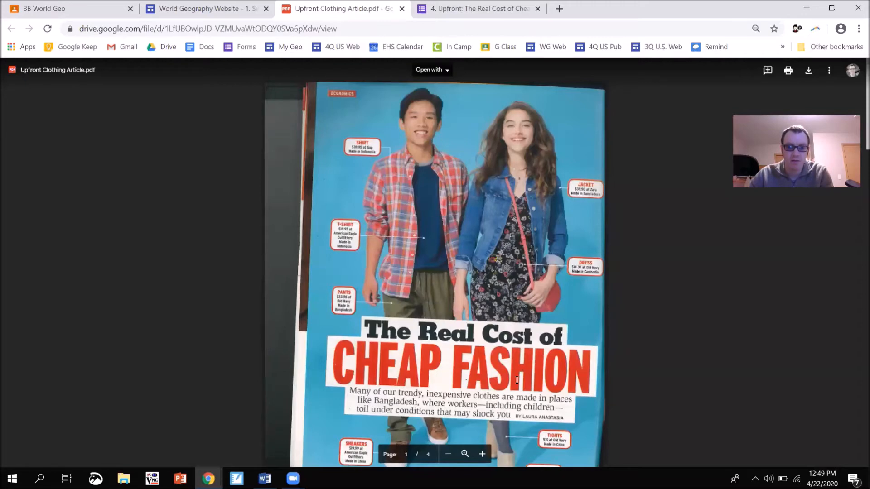
Page through the Real Cost of Cheap Fashion PDF to its last page and close it
{"action": "left_click", "coordinate": [482, 454]}
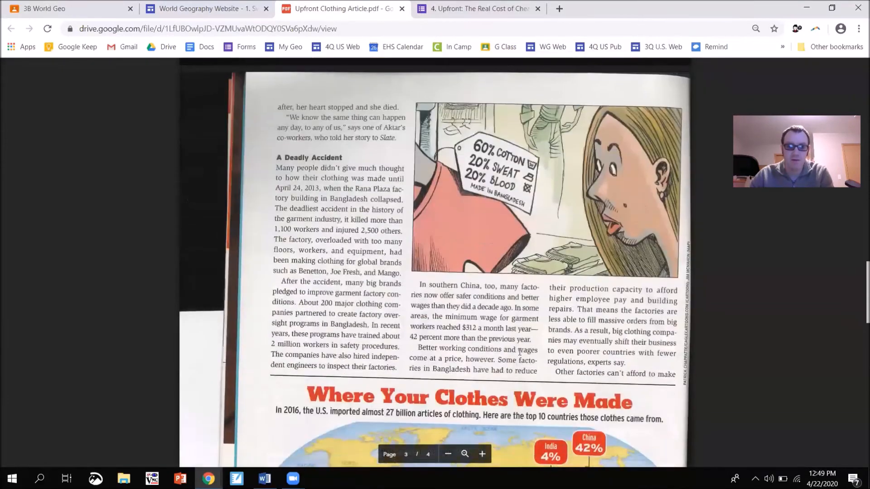
{"action": "scroll", "scroll_direction": "down", "scroll_amount": 3}
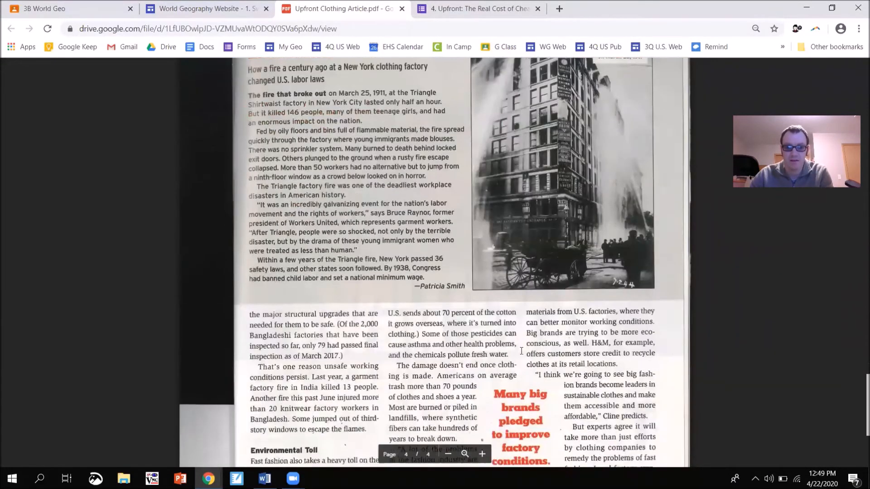
{"action": "scroll", "scroll_direction": "down", "scroll_amount": 3}
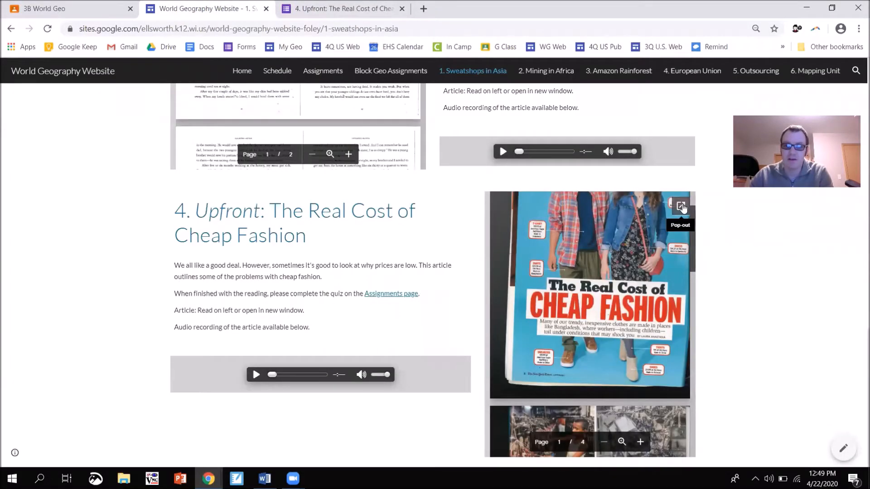
{"action": "mouse_move", "coordinate": [727, 341]}
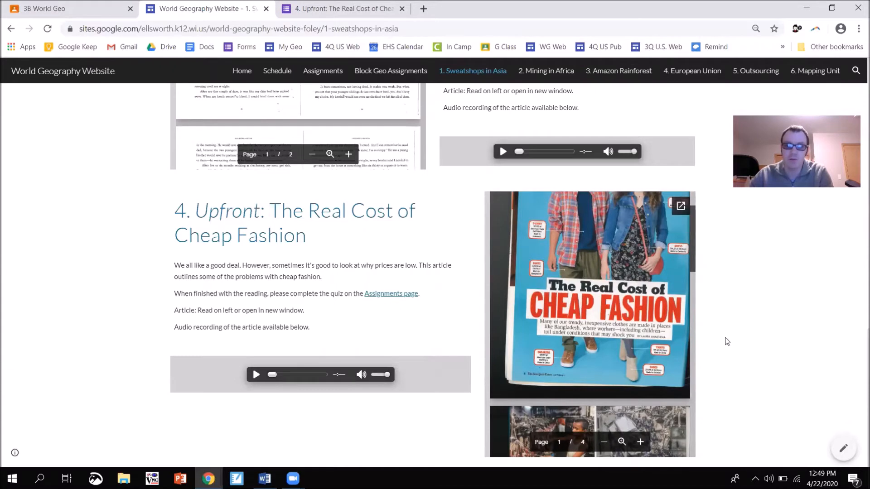
{"action": "mouse_move", "coordinate": [330, 323]}
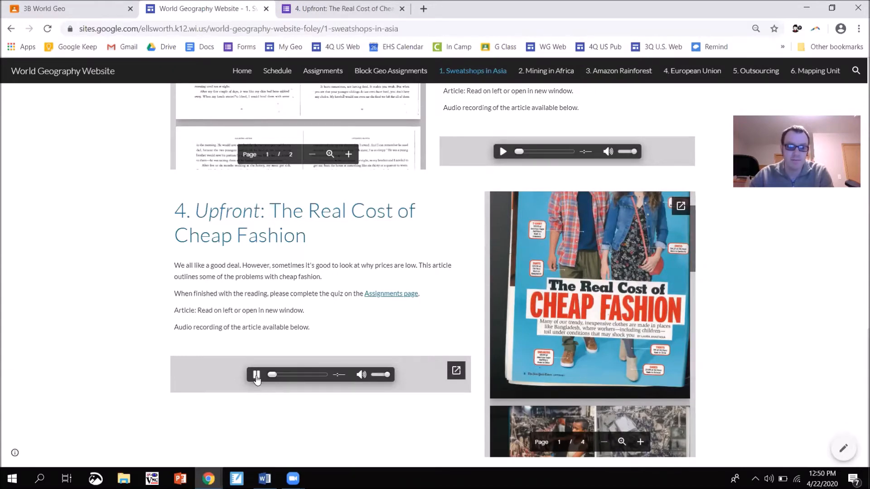
Play the Upfront article audio on Sweatshops in Asia and pause it at 0:03
{"action": "left_click", "coordinate": [256, 375]}
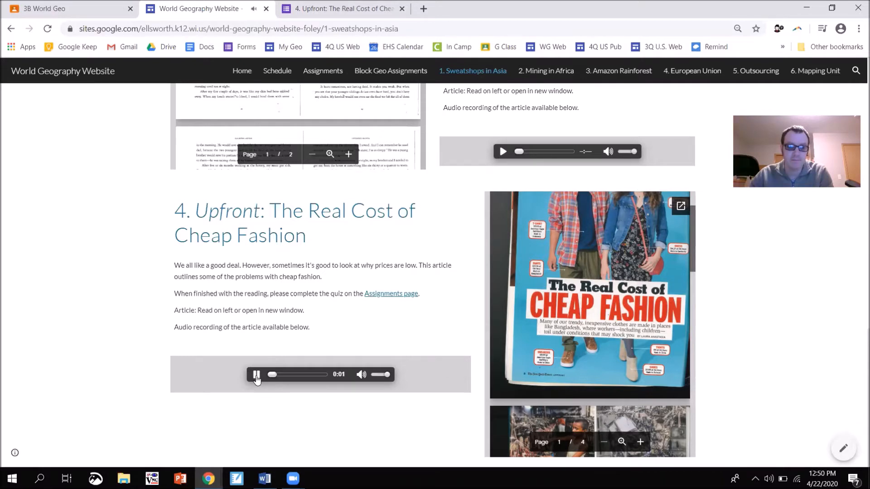
{"action": "left_click", "coordinate": [255, 375]}
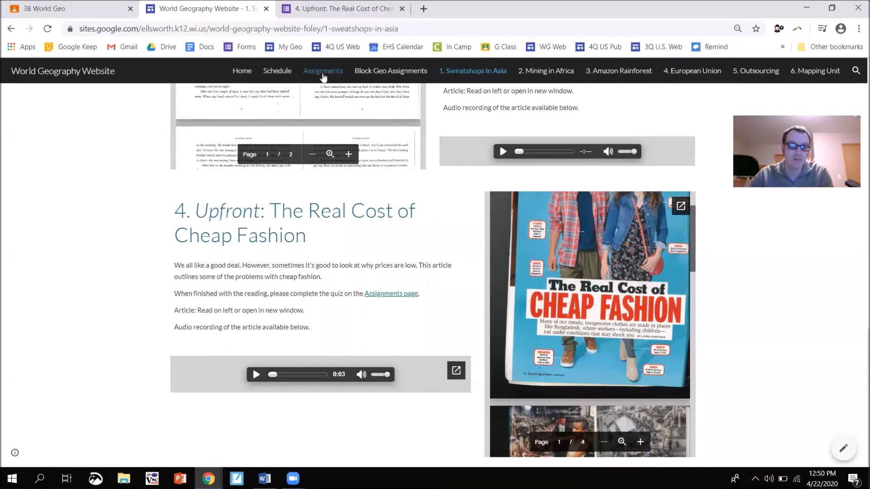
Visit the Mining in Africa page to view its gold video and mining story sections
{"action": "left_click", "coordinate": [322, 71]}
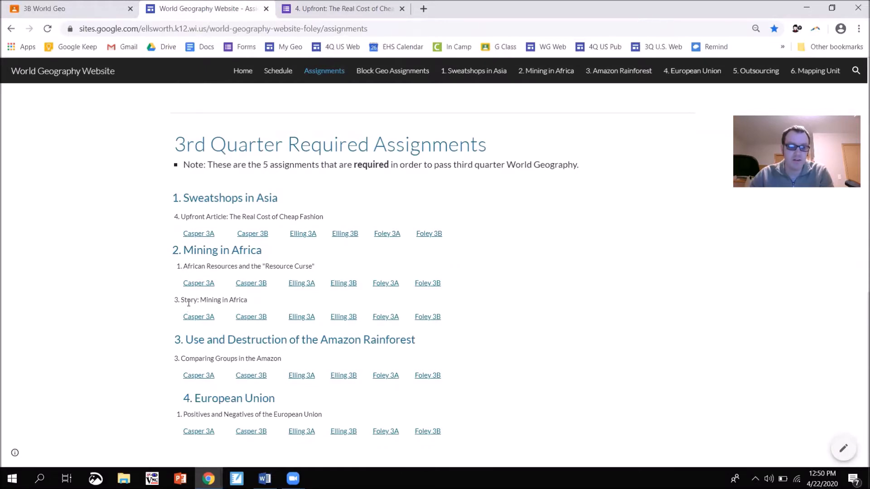
{"action": "left_click", "coordinate": [546, 71]}
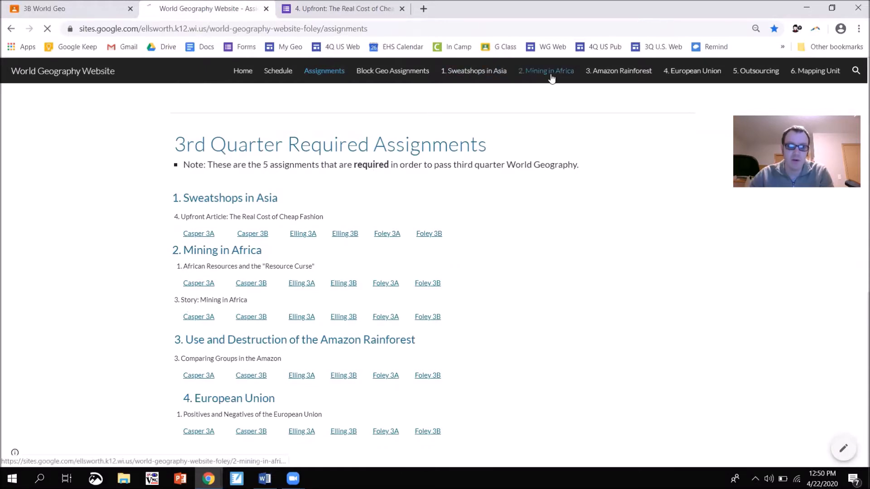
{"action": "left_click", "coordinate": [546, 71]}
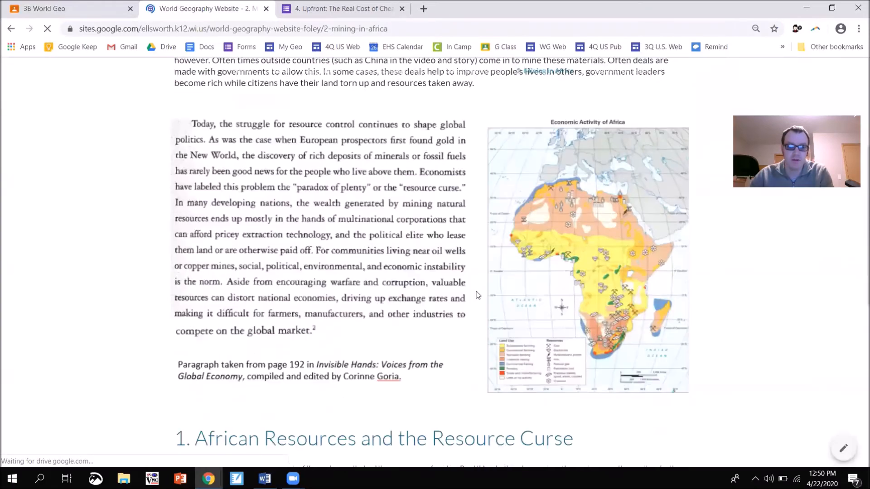
{"action": "scroll", "scroll_direction": "down", "scroll_amount": 3}
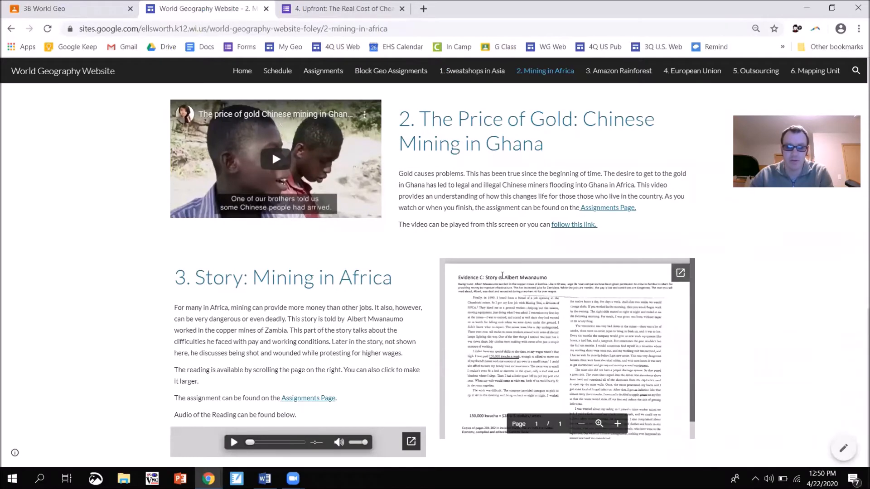
Return to the Assignments page and scroll to 3rd Quarter Required Assignments
{"action": "left_click", "coordinate": [323, 71]}
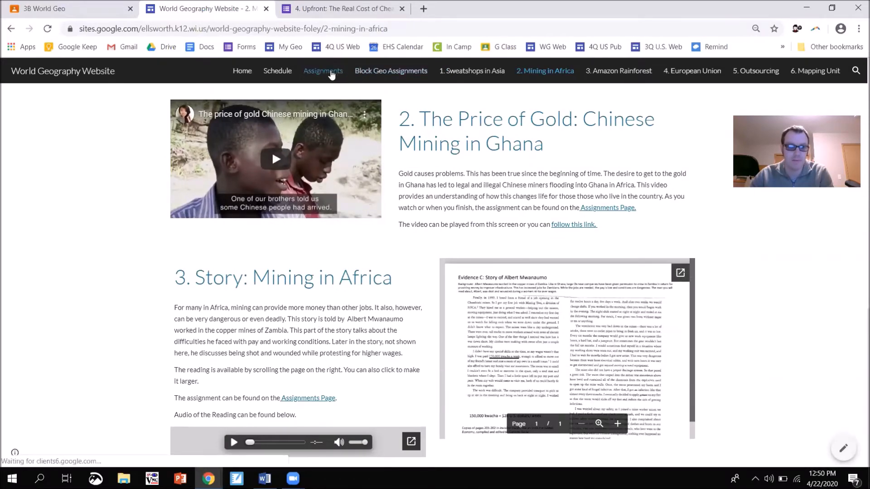
{"action": "left_click", "coordinate": [323, 71]}
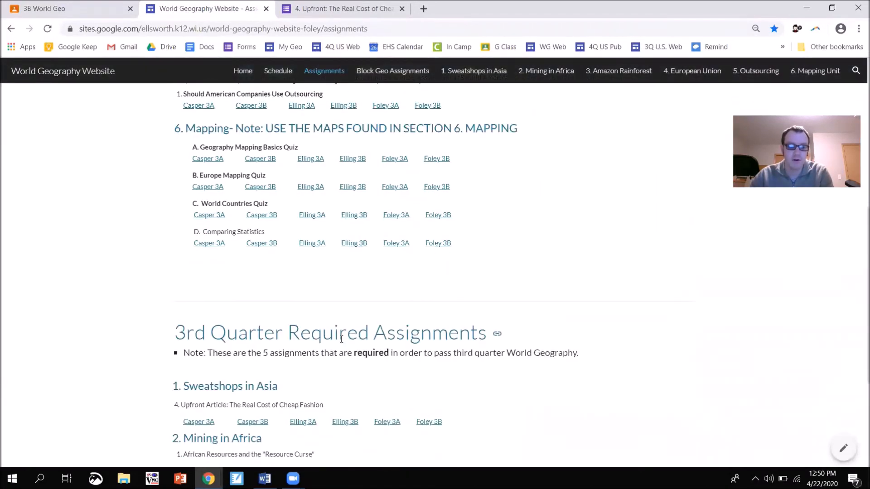
{"action": "scroll", "scroll_direction": "down", "scroll_amount": 3}
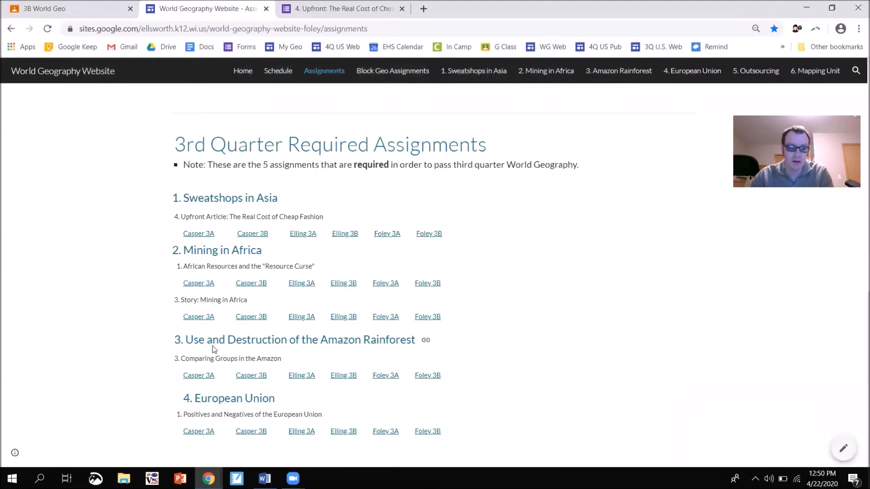
{"action": "mouse_move", "coordinate": [225, 370]}
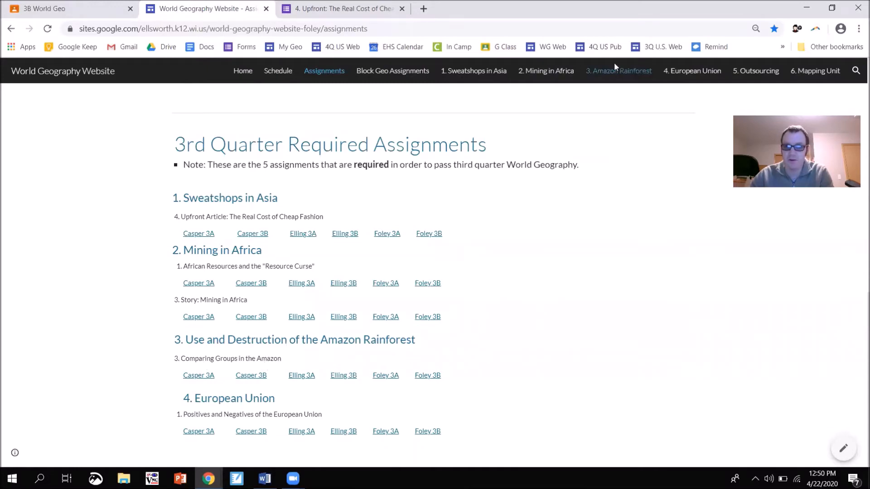
Open 3. Amazon Rainforest and view the Comparing Groups reading with its audio players
{"action": "left_click", "coordinate": [618, 70]}
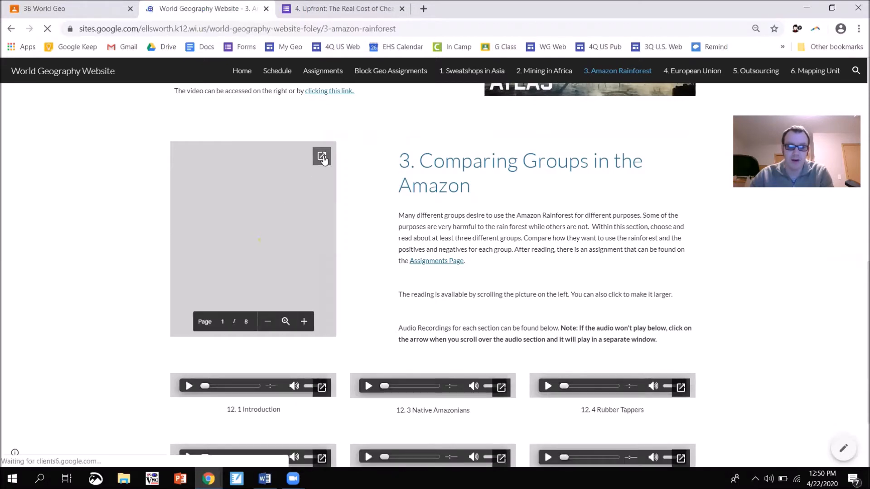
{"action": "scroll", "scroll_direction": "down", "scroll_amount": 3}
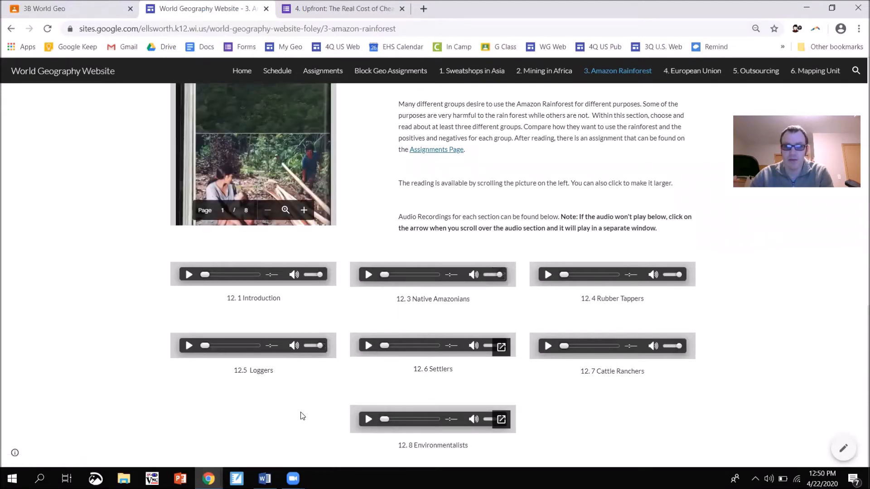
{"action": "mouse_move", "coordinate": [336, 393]}
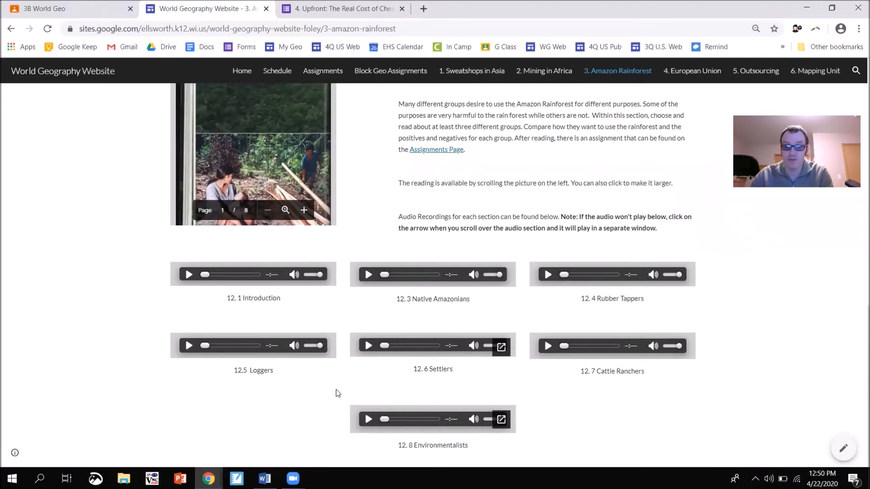
Return to the Assignments page from the top navigation bar
{"action": "left_click", "coordinate": [322, 70]}
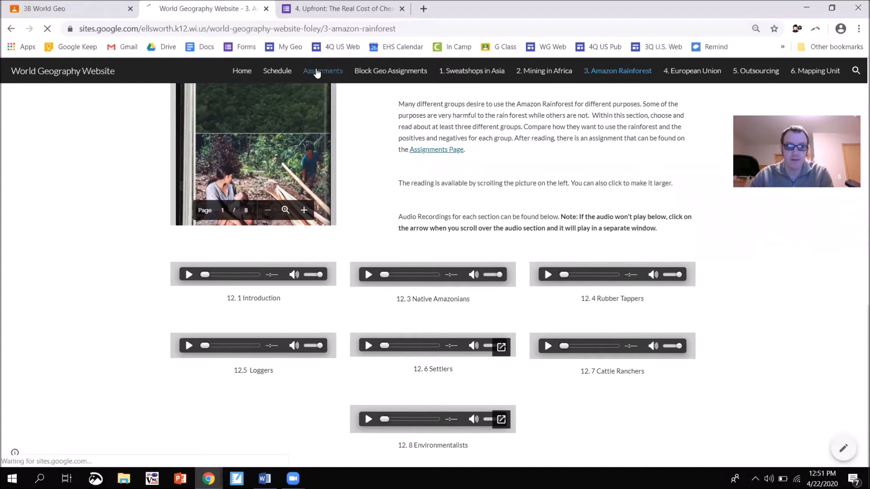
{"action": "left_click", "coordinate": [324, 71]}
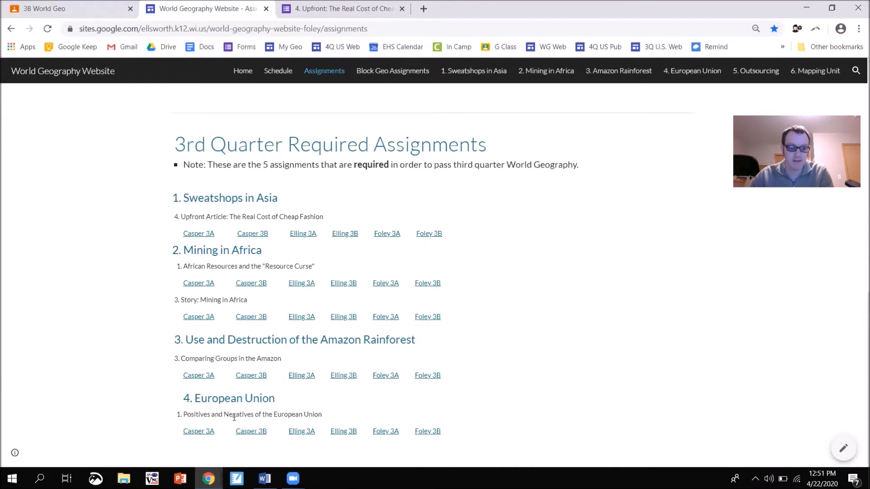
{"action": "mouse_move", "coordinate": [312, 416]}
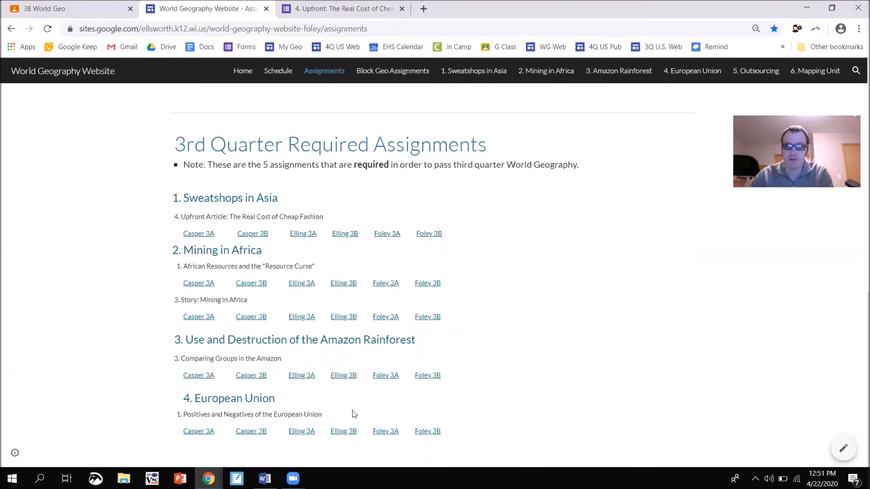
{"action": "mouse_move", "coordinate": [692, 70]}
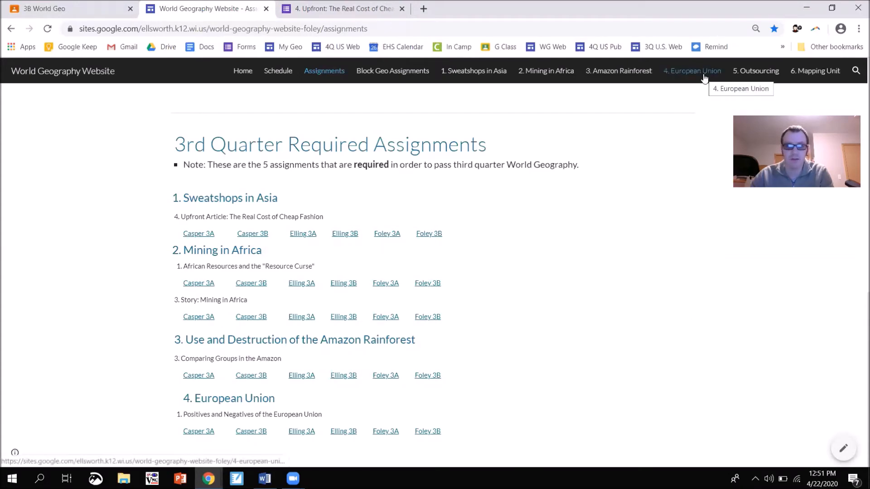
Open 4. European Union and follow it to the Positives and Negatives quiz form
{"action": "left_click", "coordinate": [692, 71]}
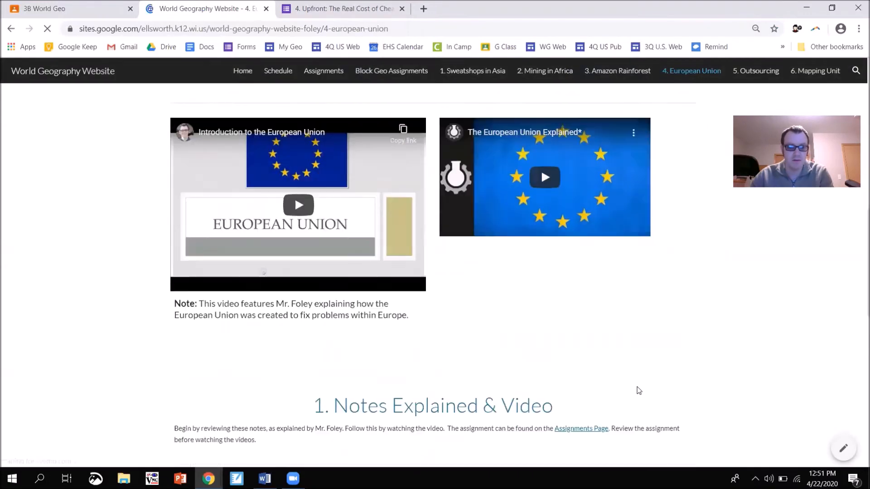
{"action": "scroll", "scroll_direction": "down", "scroll_amount": 3}
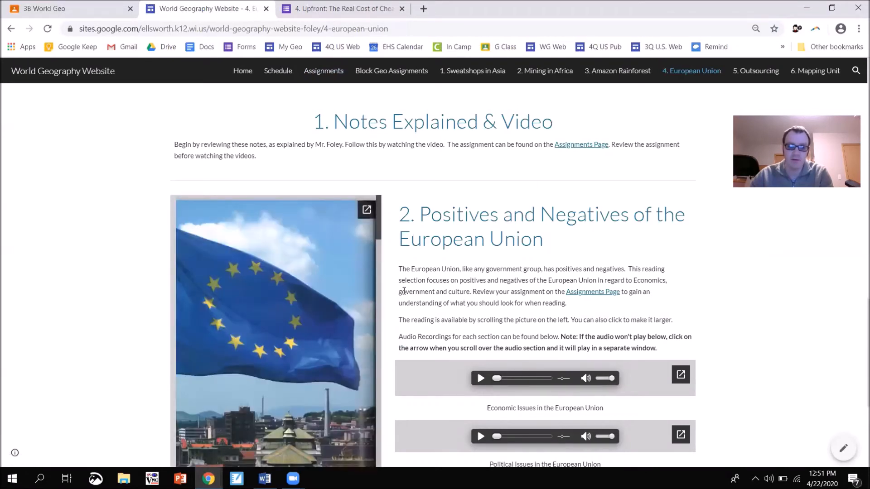
{"action": "left_click", "coordinate": [344, 8]}
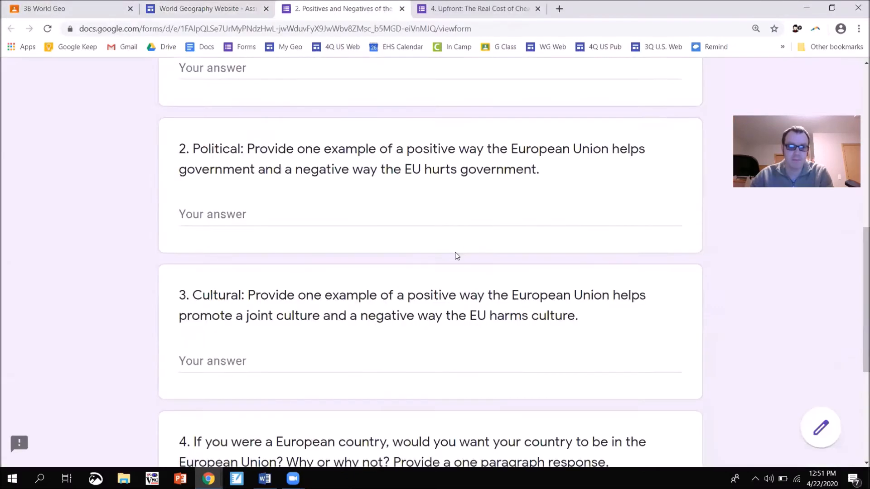
Close the European Union form to view the 4th Quarter Outsourcing and Mapping assignments
{"action": "left_click", "coordinate": [205, 9]}
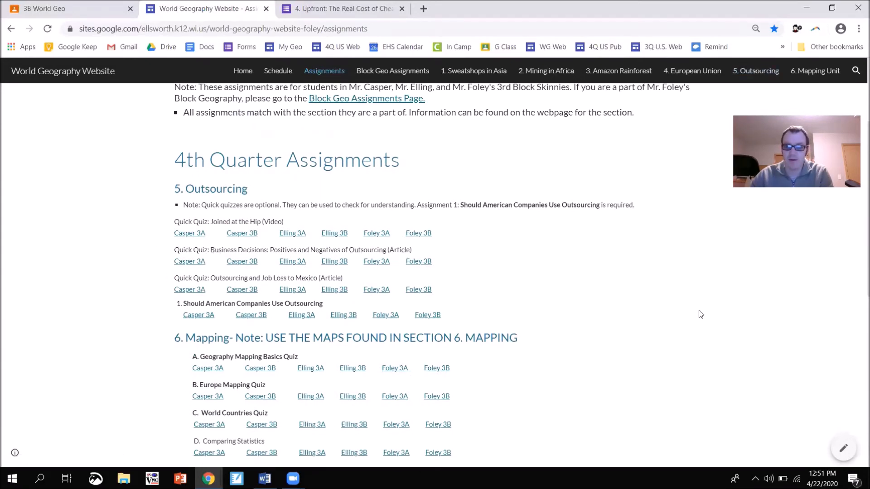
{"action": "mouse_move", "coordinate": [829, 77]}
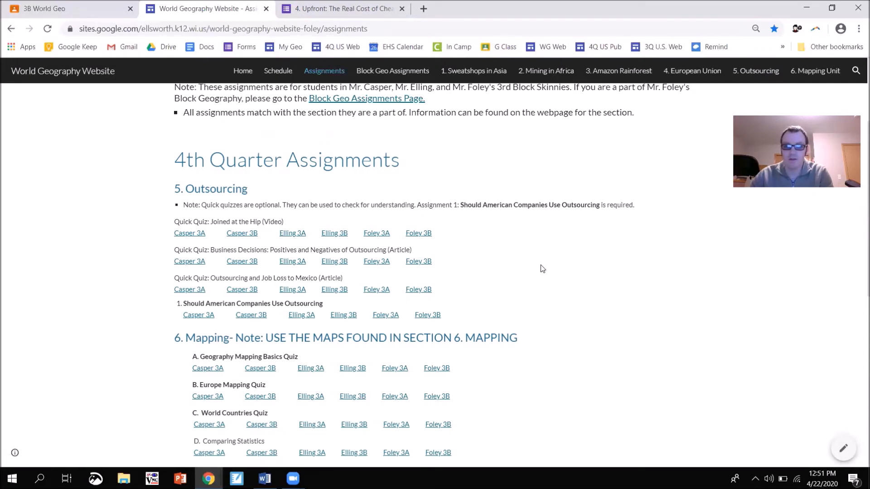
{"action": "mouse_move", "coordinate": [527, 285]}
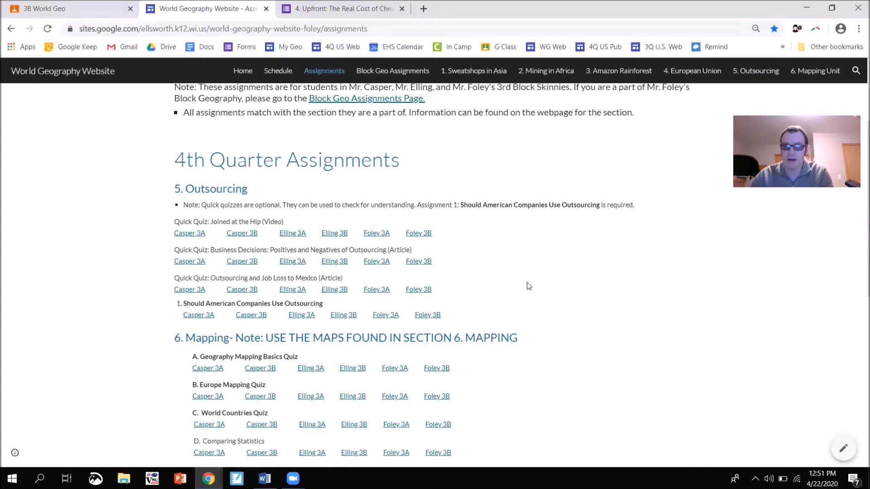
{"action": "mouse_move", "coordinate": [504, 257]}
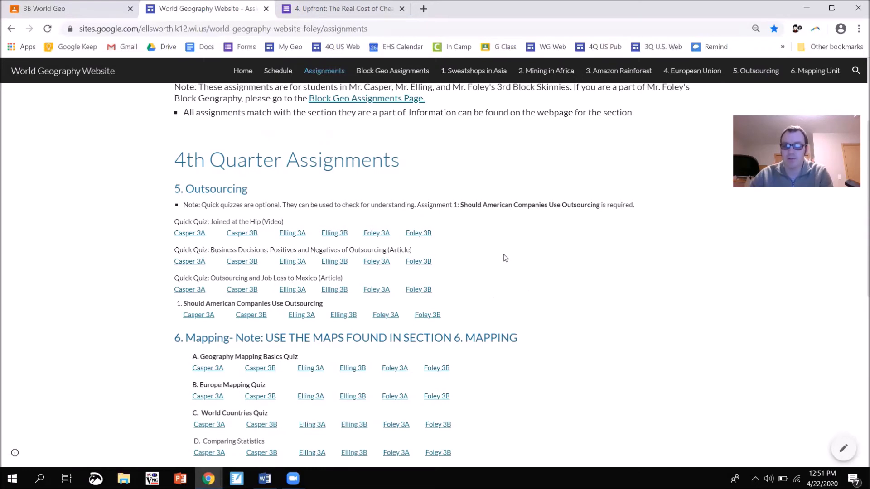
{"action": "mouse_move", "coordinate": [413, 193]}
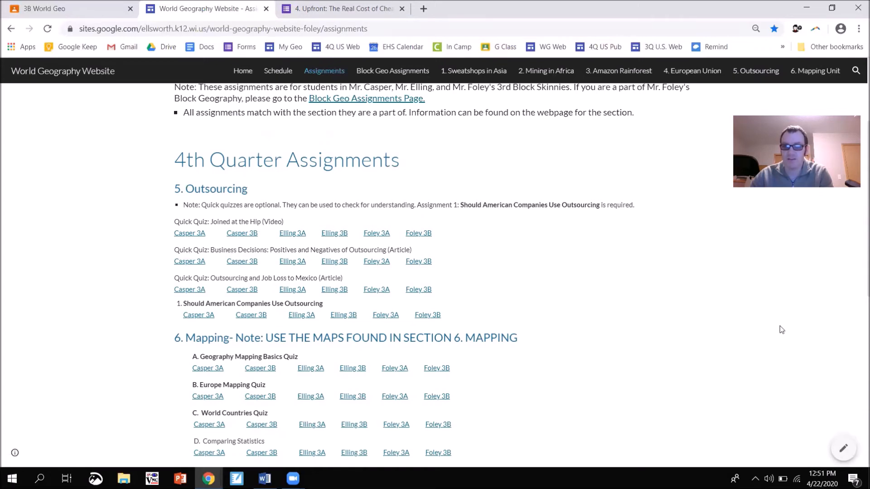
{"action": "mouse_move", "coordinate": [676, 380]}
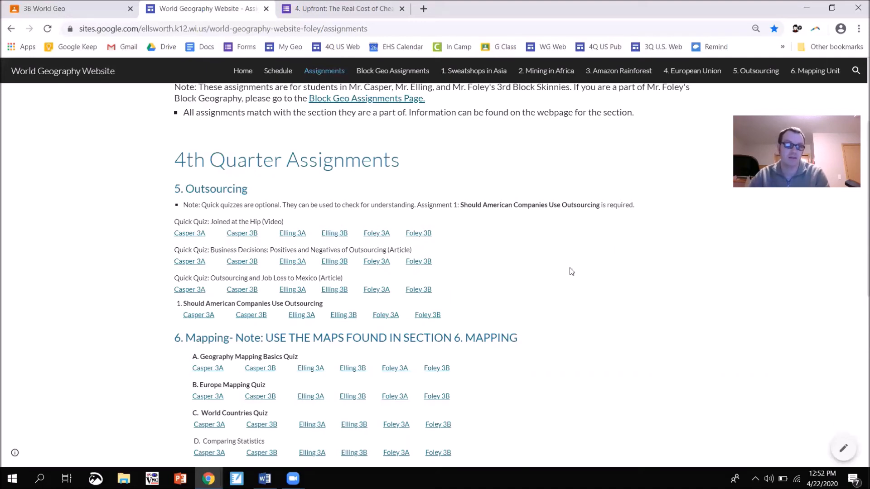
{"action": "left_click", "coordinate": [69, 8]}
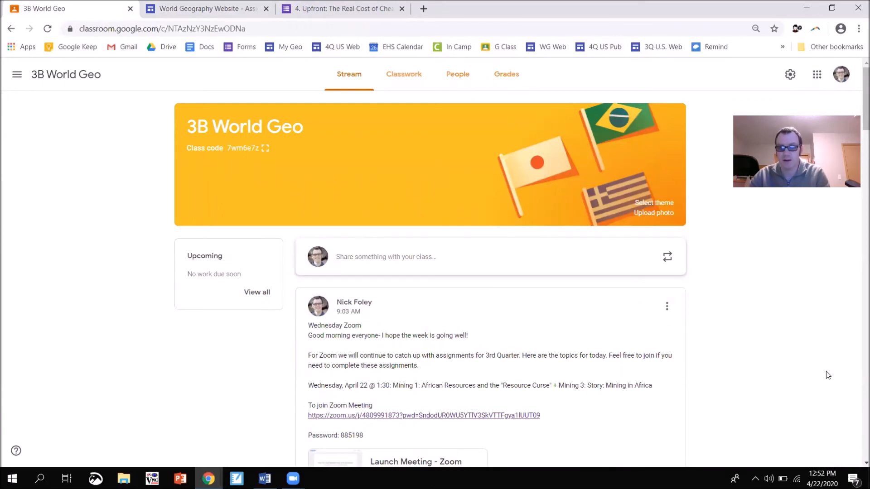
{"action": "scroll", "scroll_direction": "down", "scroll_amount": 3}
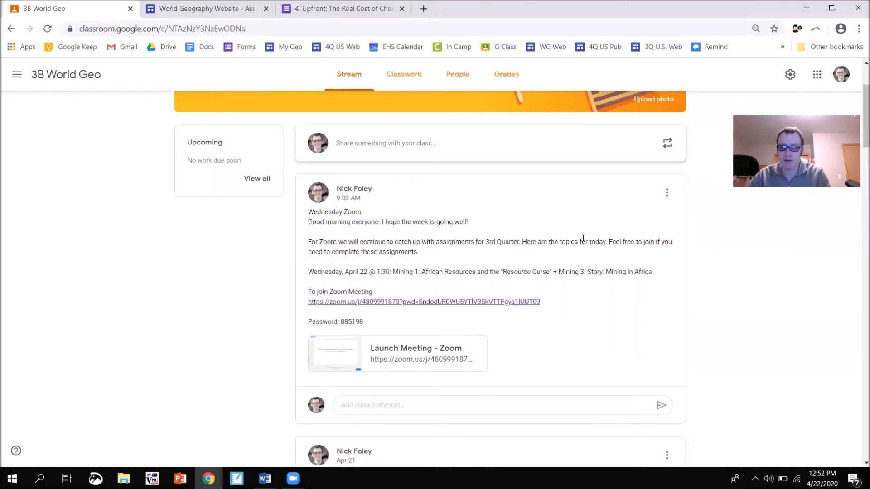
{"action": "mouse_move", "coordinate": [551, 321]}
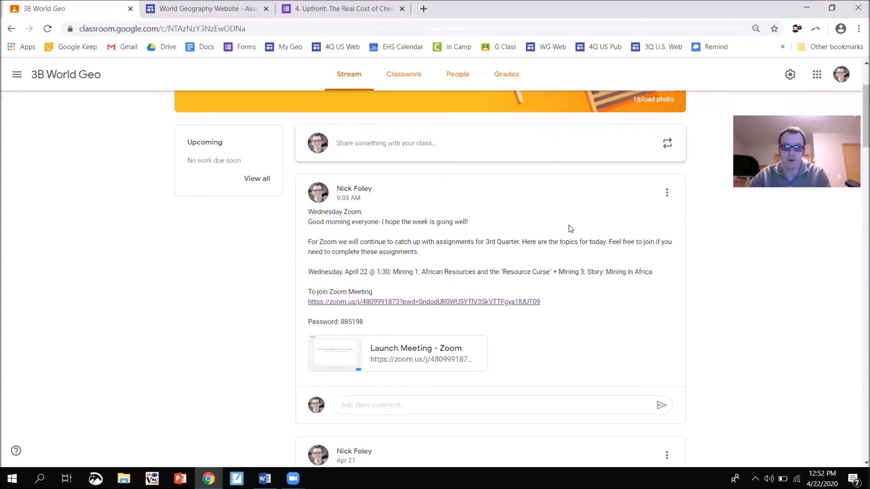
{"action": "scroll", "scroll_direction": "down", "scroll_amount": 3}
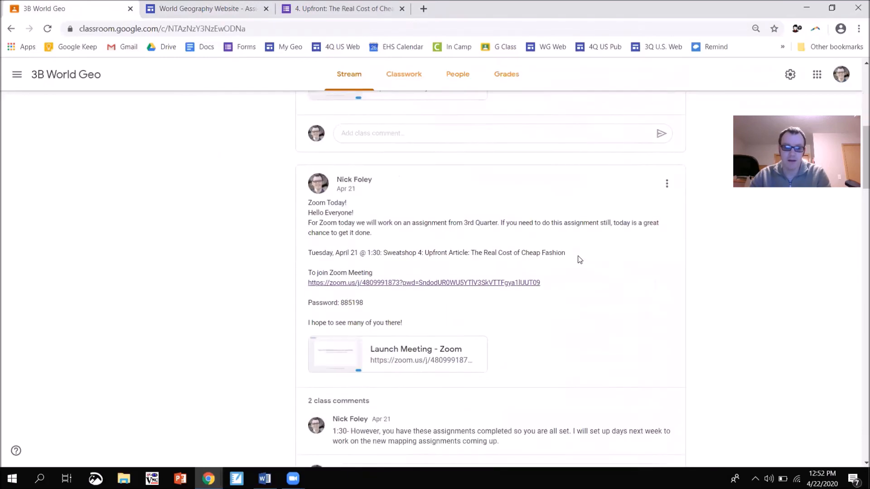
{"action": "scroll", "scroll_direction": "down", "scroll_amount": 3}
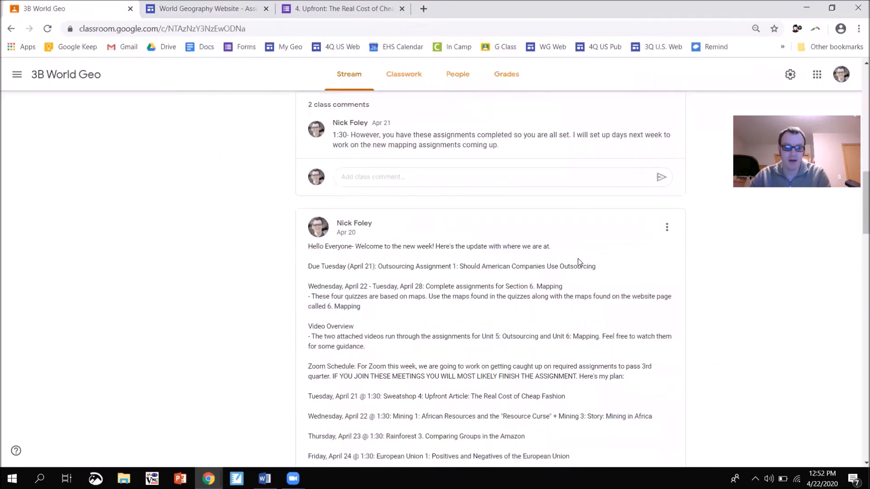
{"action": "scroll", "scroll_direction": "down", "scroll_amount": 3}
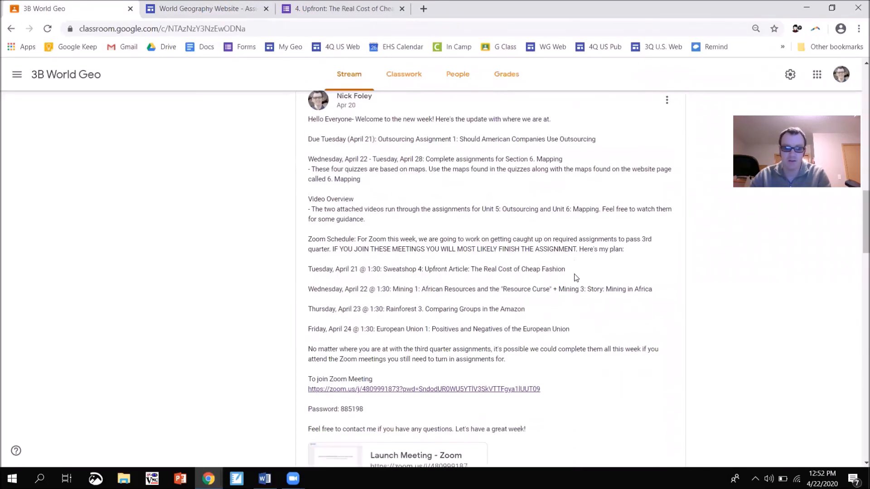
{"action": "scroll", "scroll_direction": "down", "scroll_amount": 3}
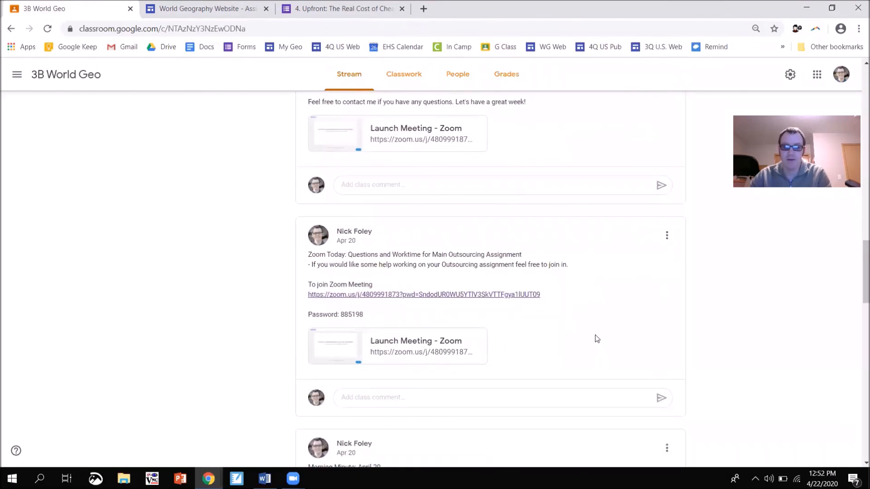
{"action": "scroll", "scroll_direction": "down", "scroll_amount": 3}
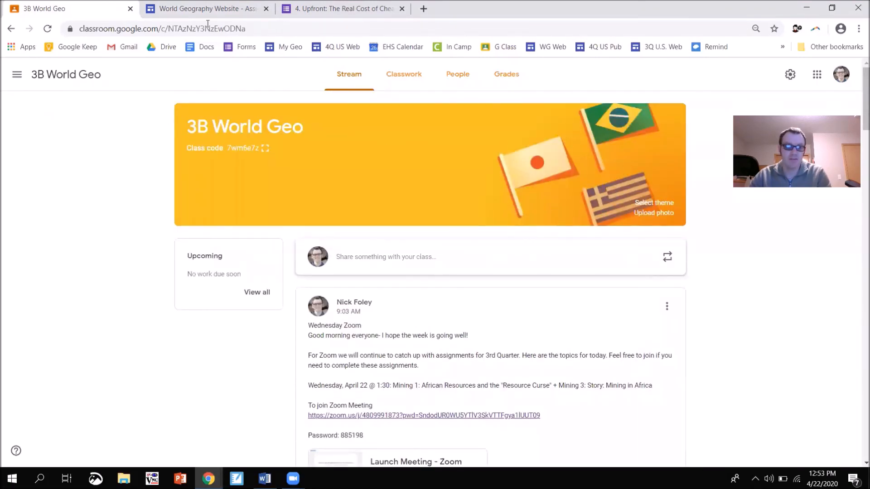
{"action": "left_click", "coordinate": [205, 8]}
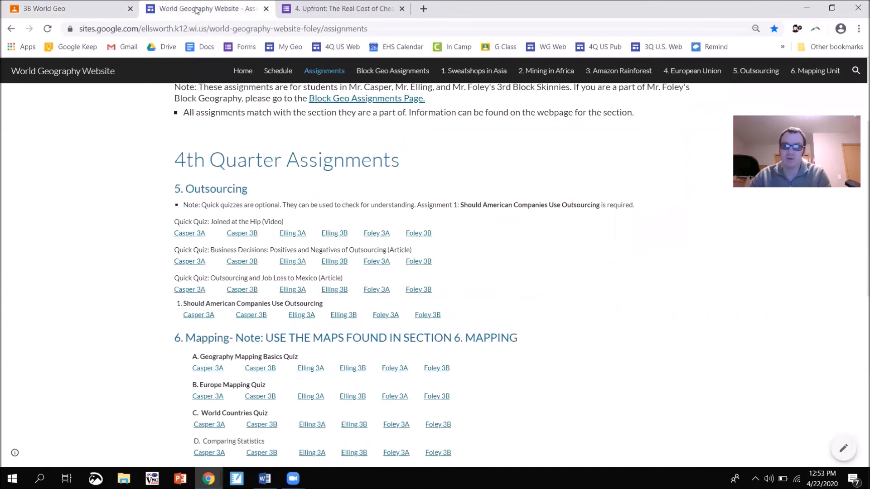